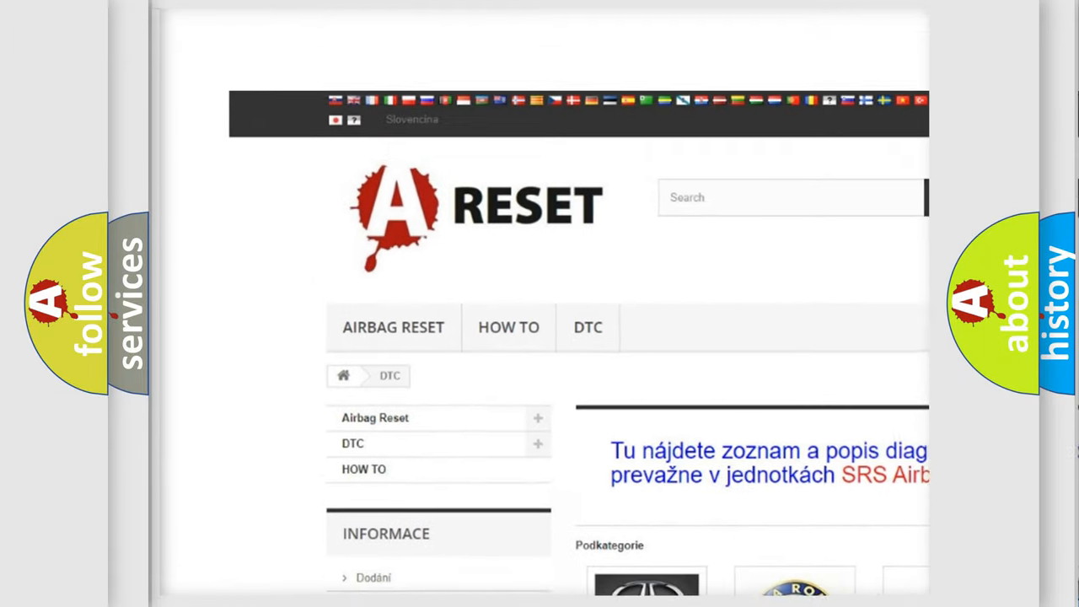
scroll("down", 3)
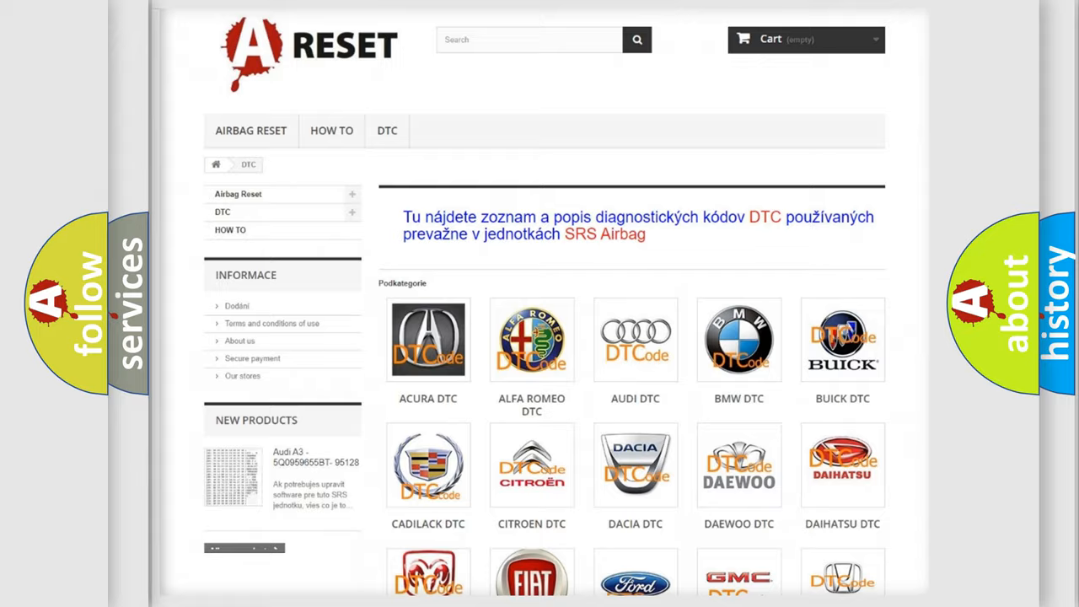
scroll("down", 3)
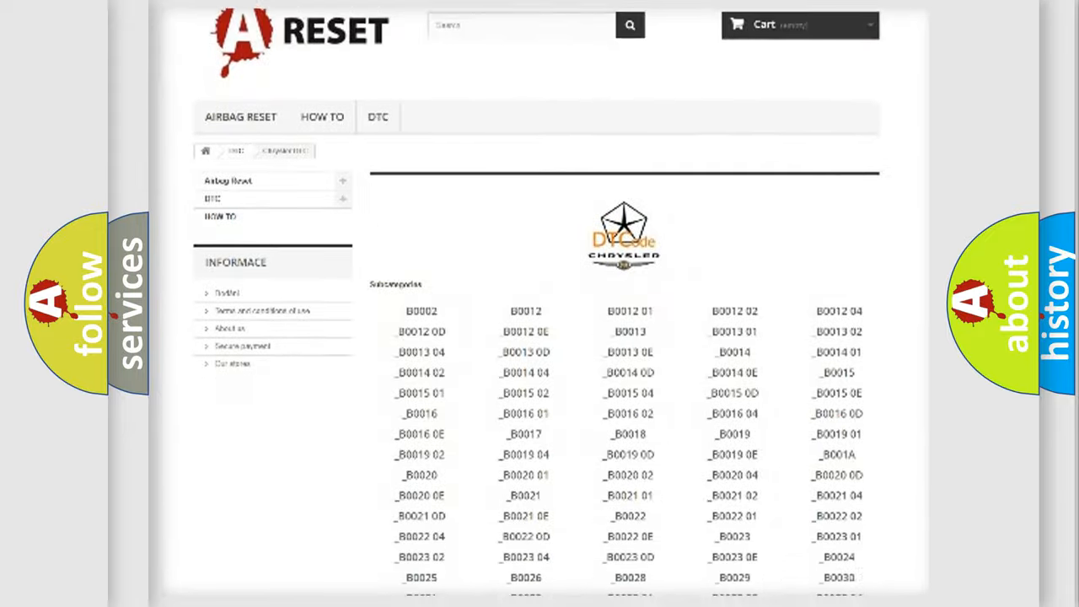
scroll("down", 3)
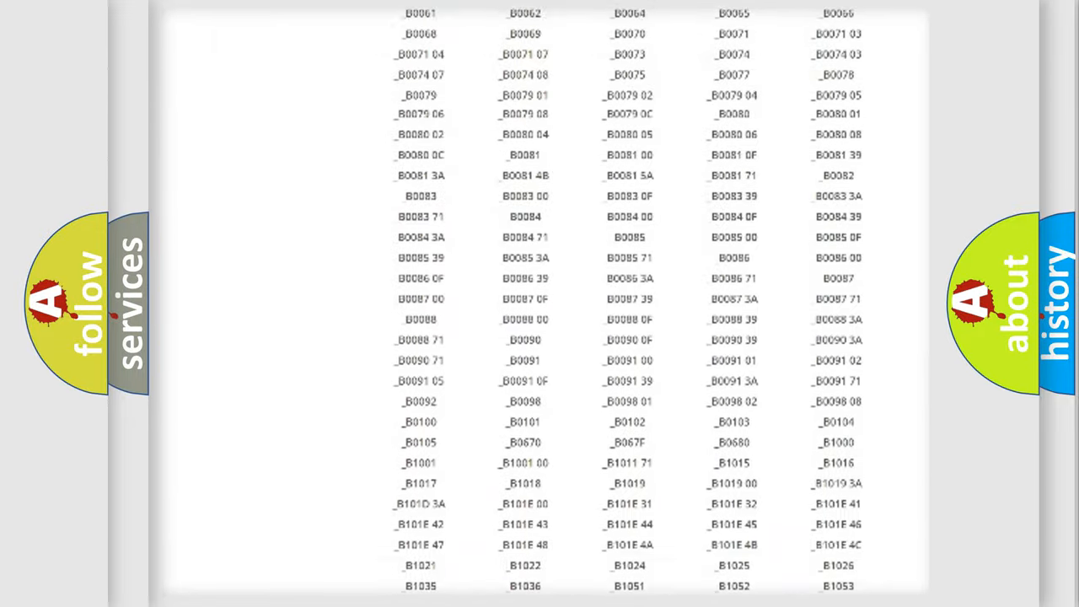
scroll("up", 3)
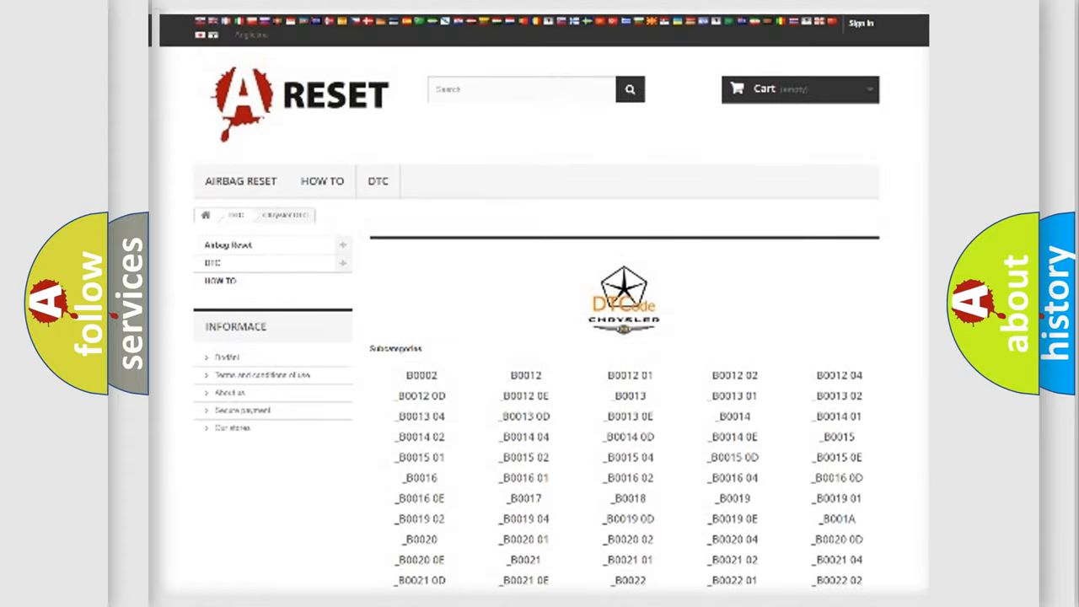